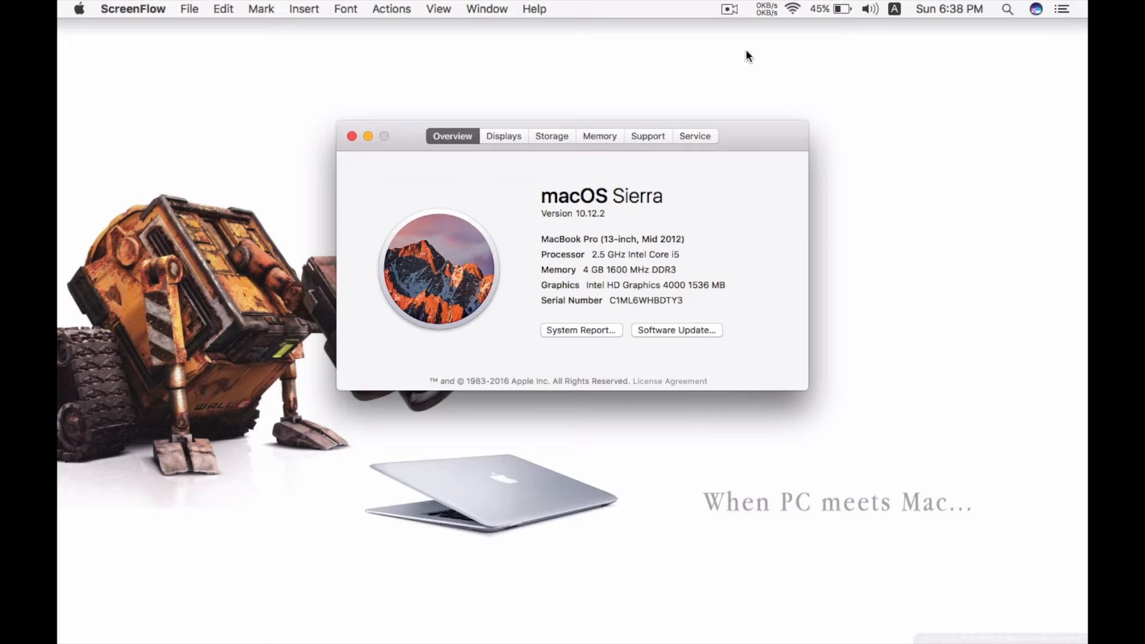
Step: Launch Activity Monitor from Spotlight, read the Energy view's 45% battery with 2:54 remaining, then close it
left_click(830, 8)
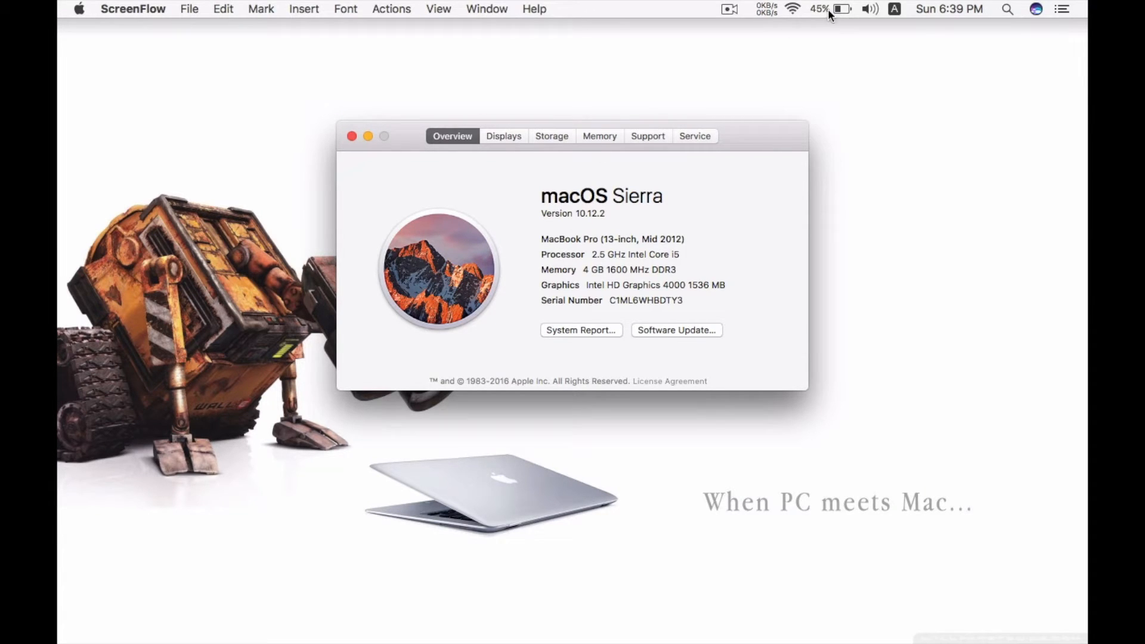
left_click(830, 9)
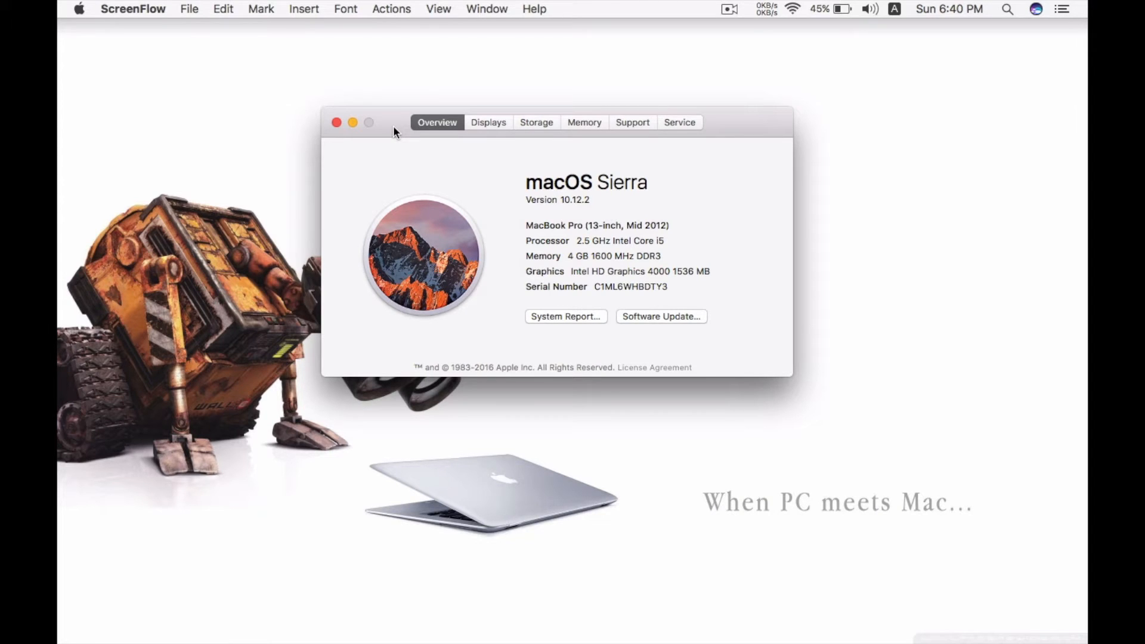
type("activity Monitor")
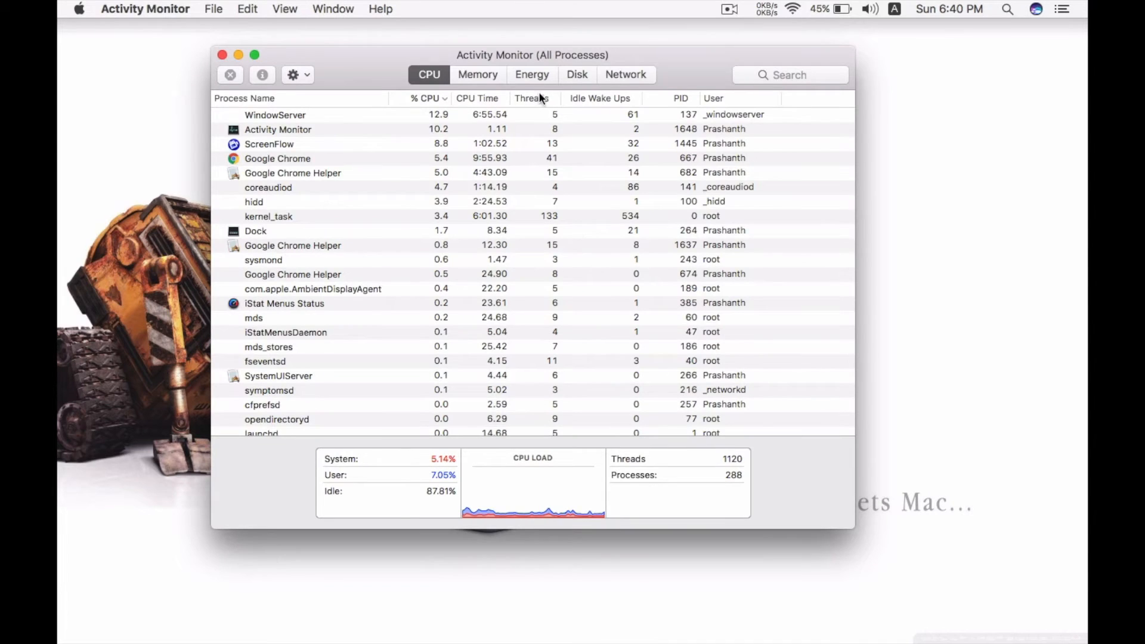
left_click(532, 74)
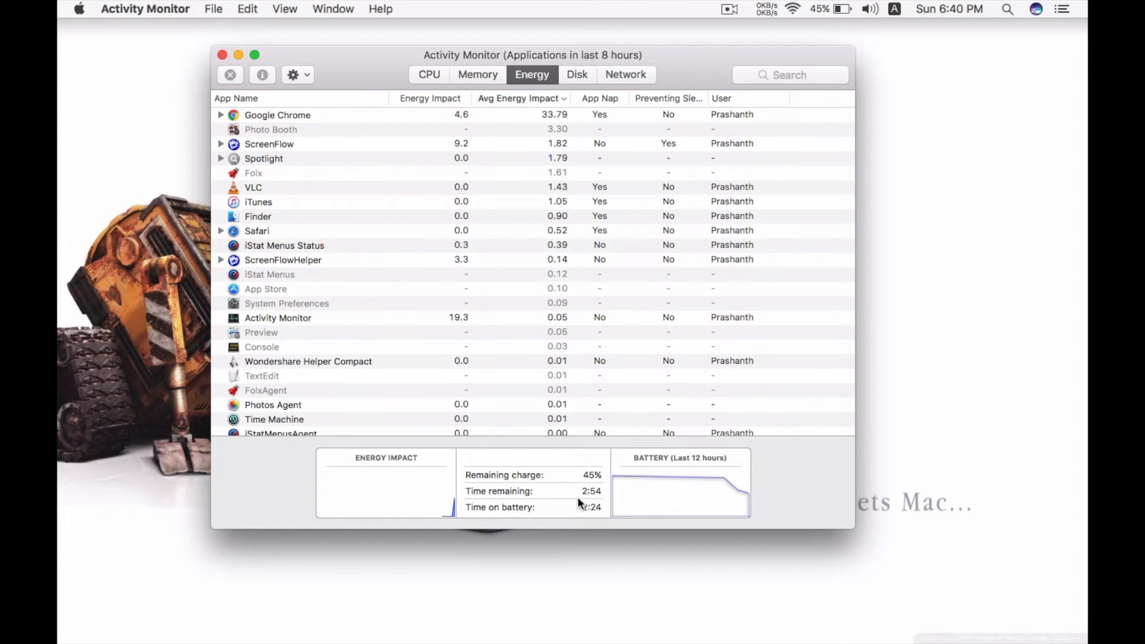
mouse_move(488, 430)
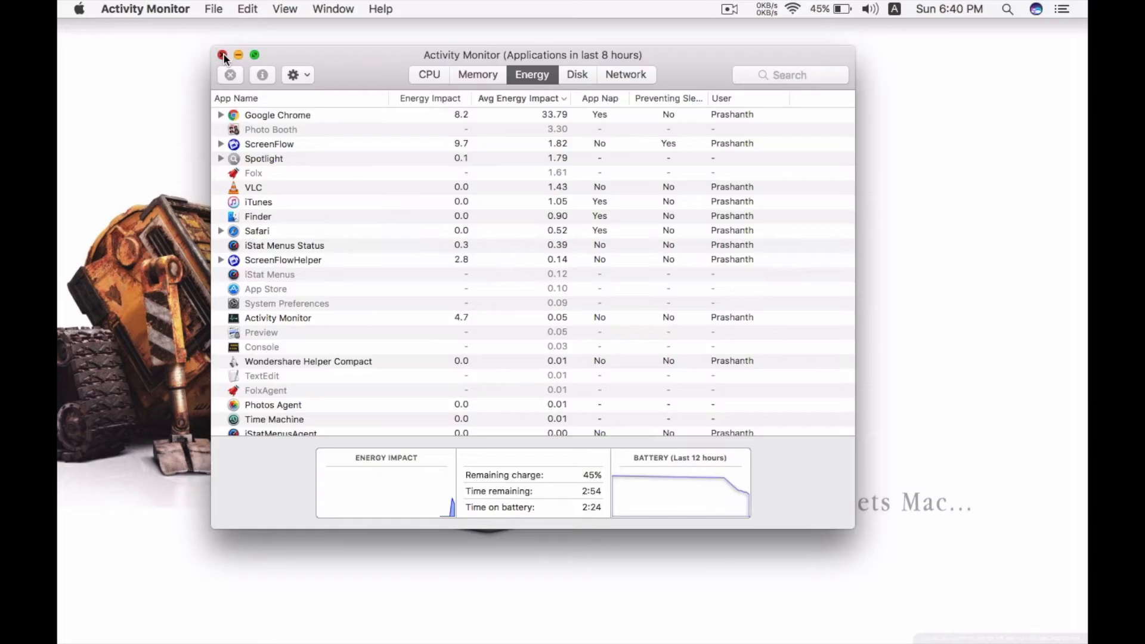
left_click(223, 55)
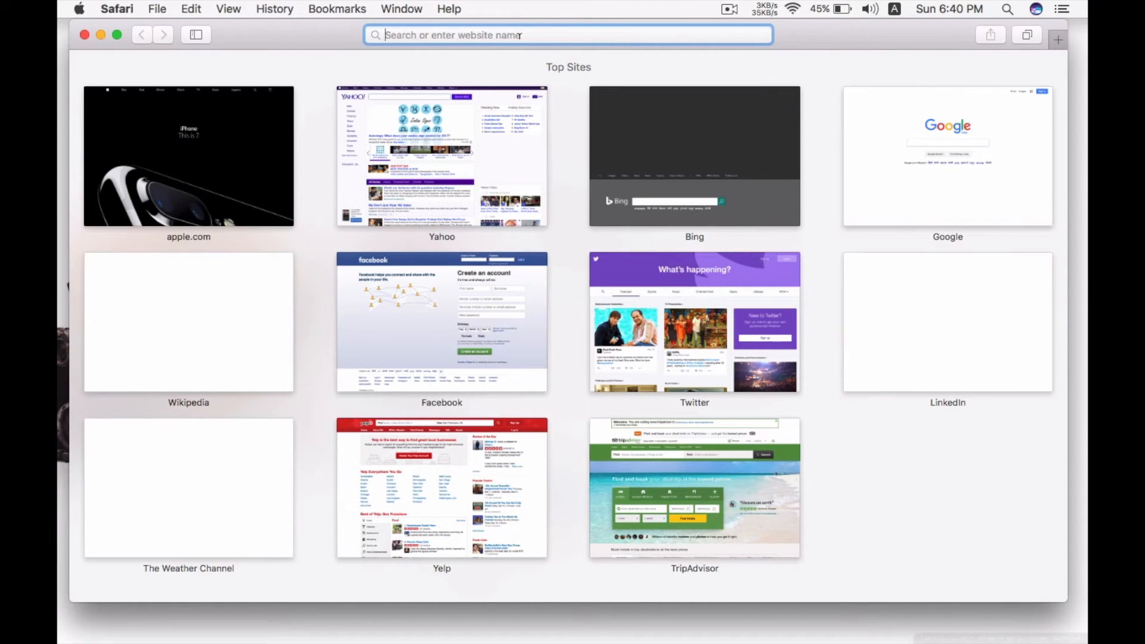
Step: Search 'coconut battery' in Safari and choose the coconutBattery 3.4 result from coconut-flavour.com
type("c")
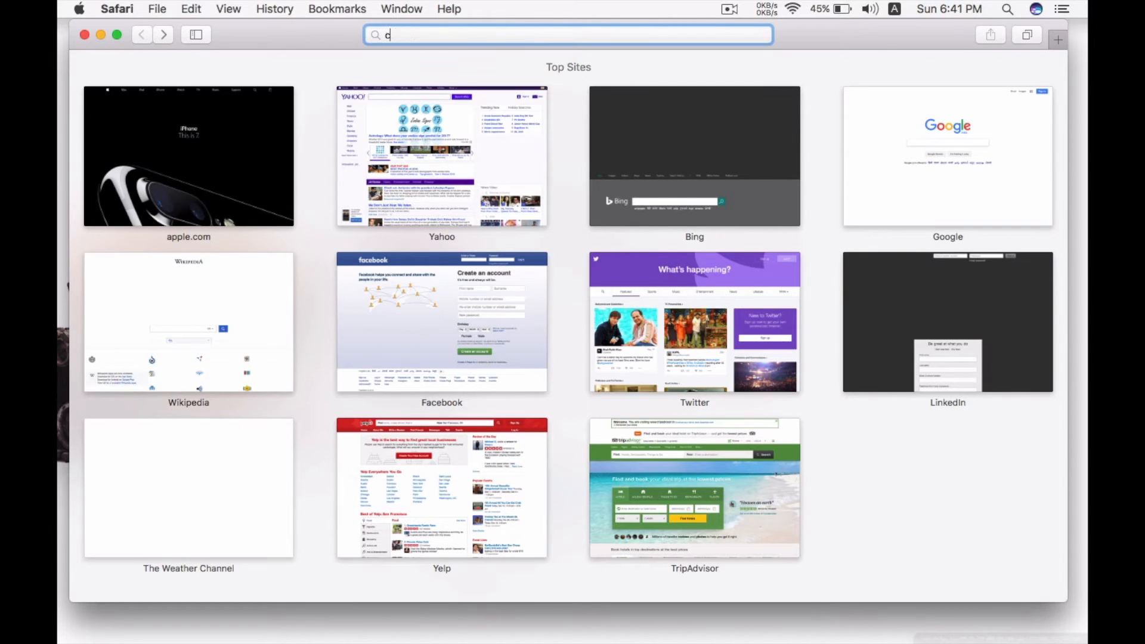
type("oconut battery")
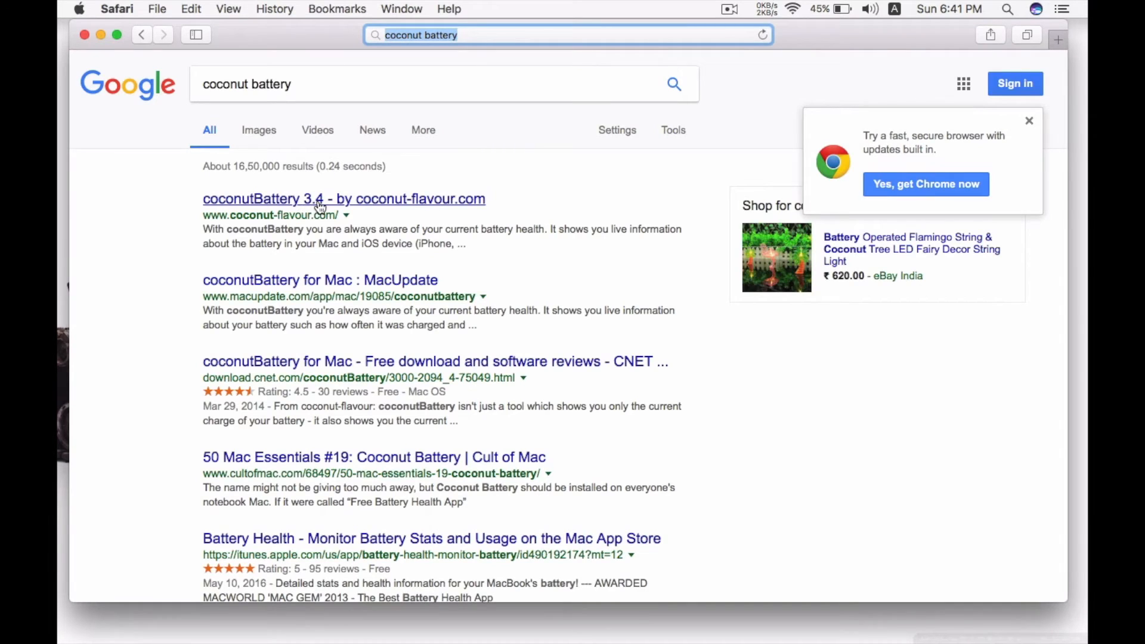
left_click(343, 199)
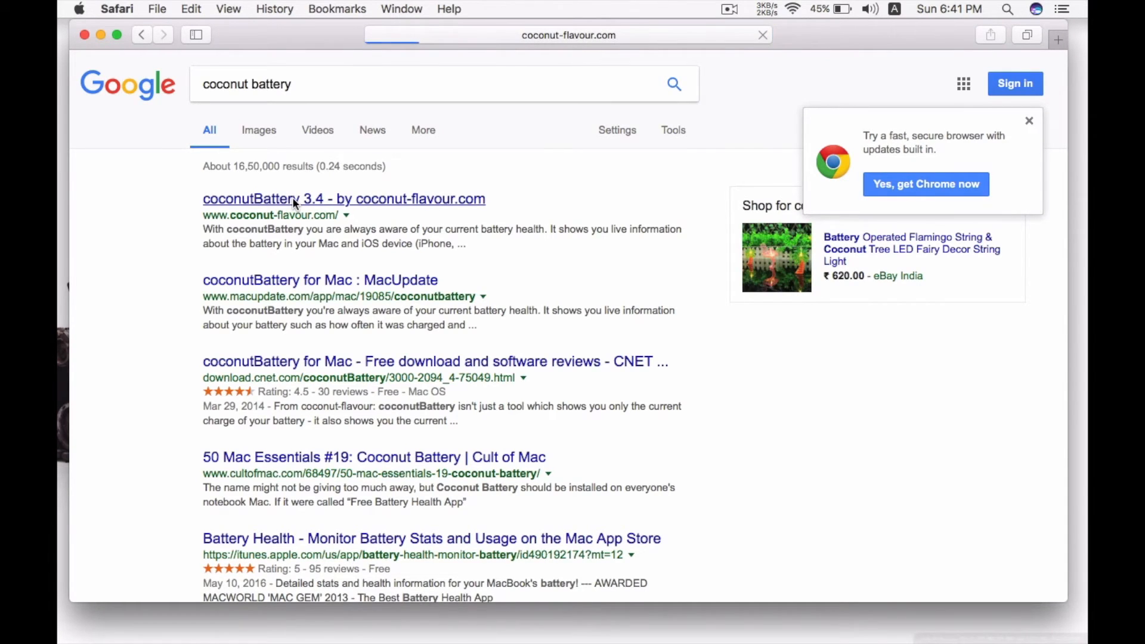
Step: Scroll through the coconutBattery 3.4 page to its Download 3.4 links and battery-stats feature description
left_click(343, 199)
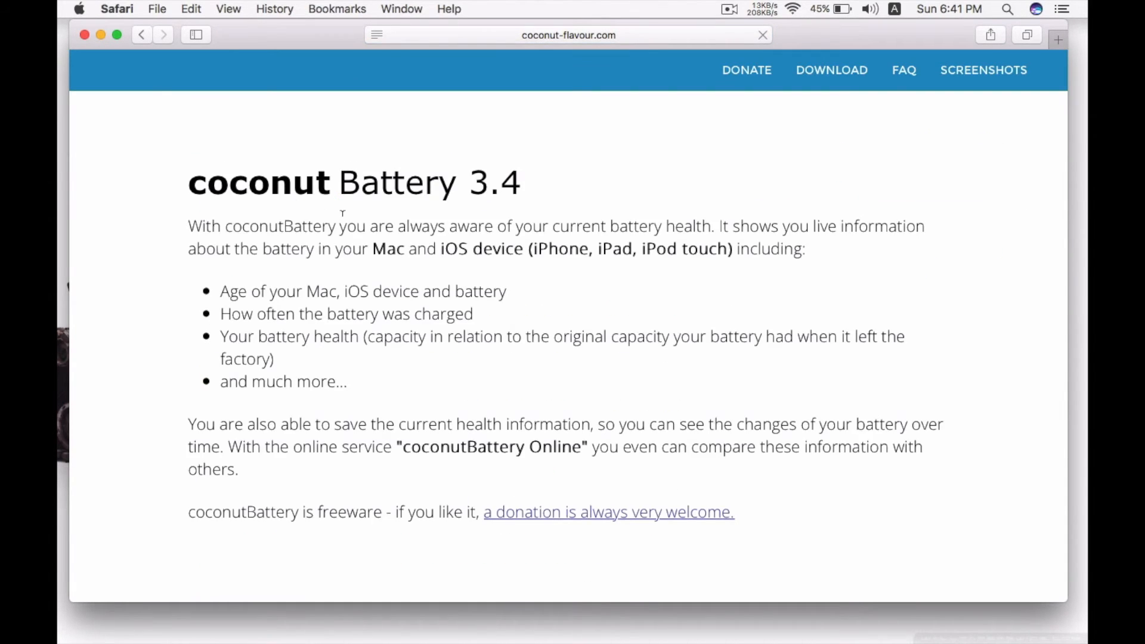
scroll("down", 3)
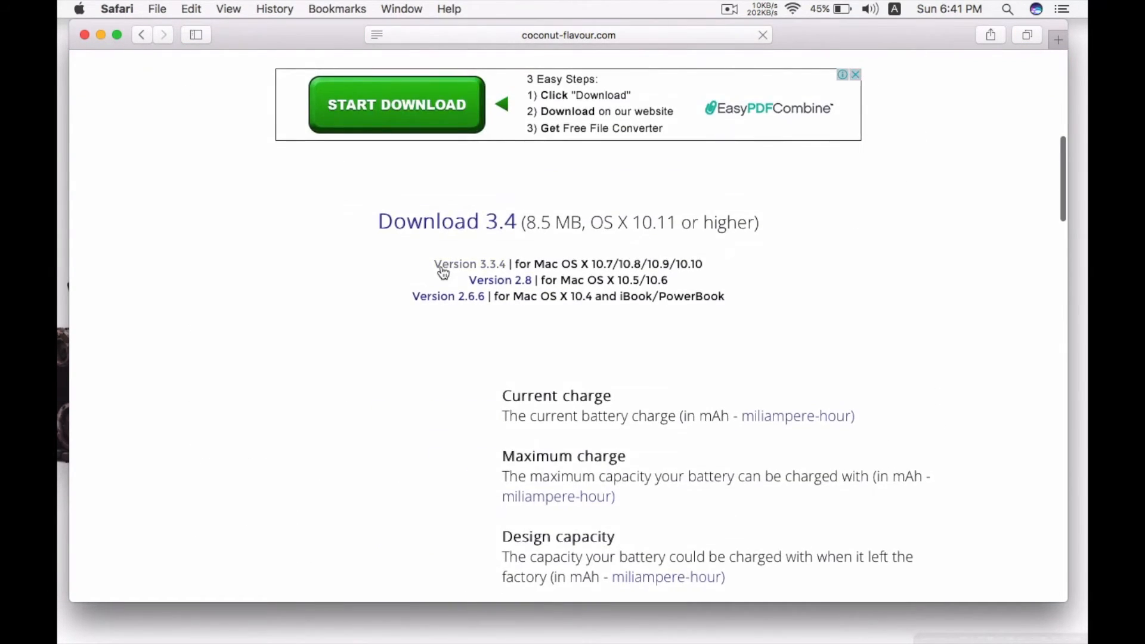
scroll("down", 3)
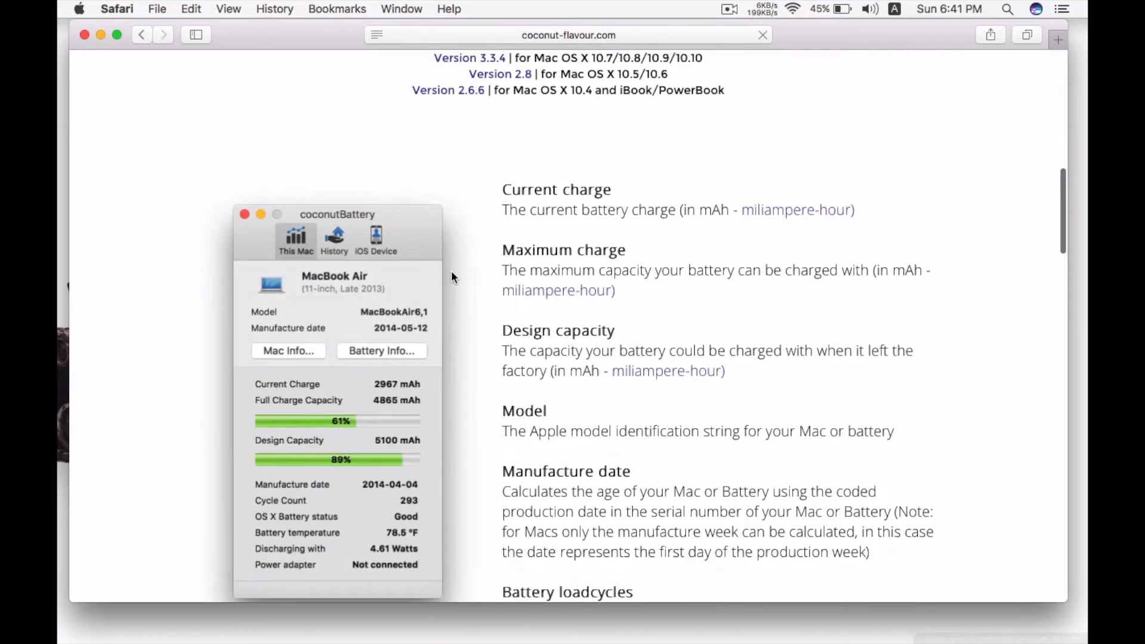
scroll("down", 3)
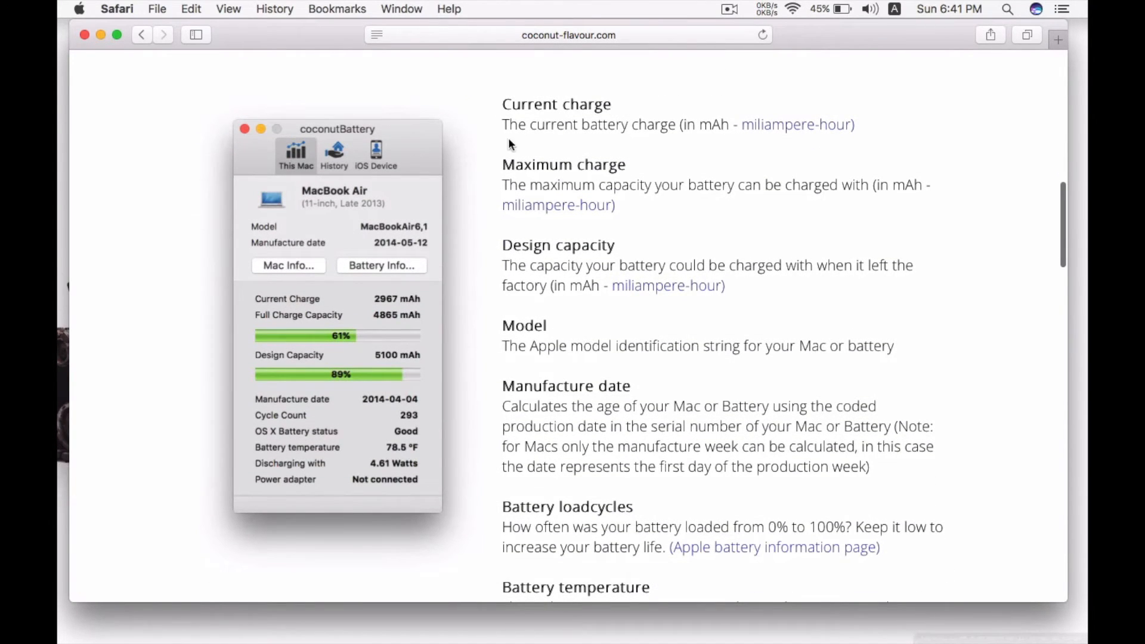
scroll("down", 3)
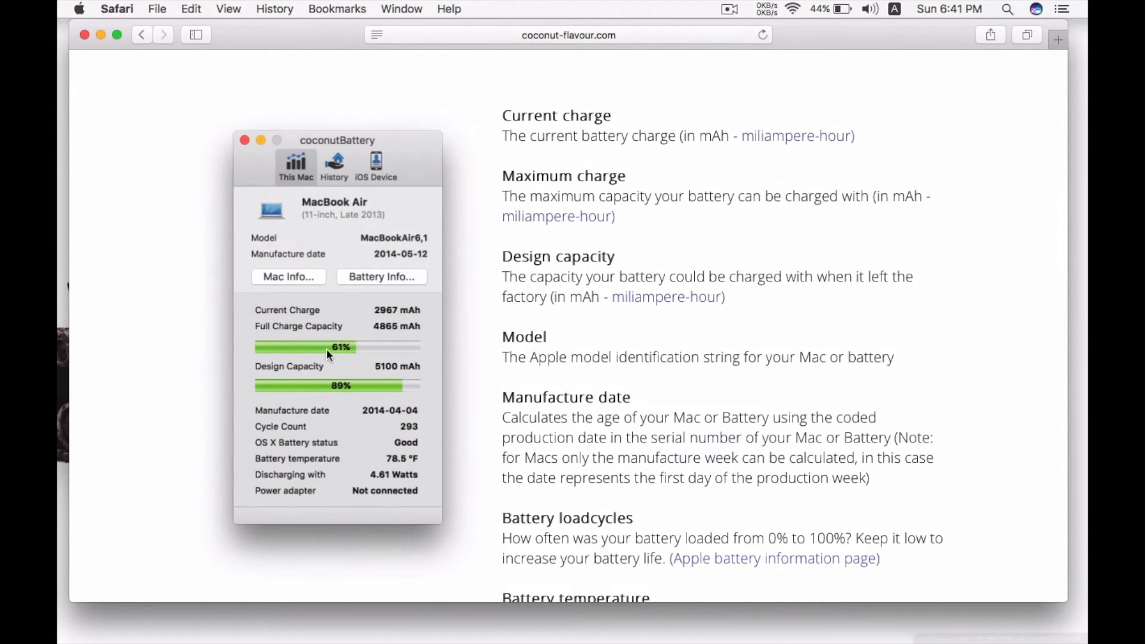
scroll("down", 3)
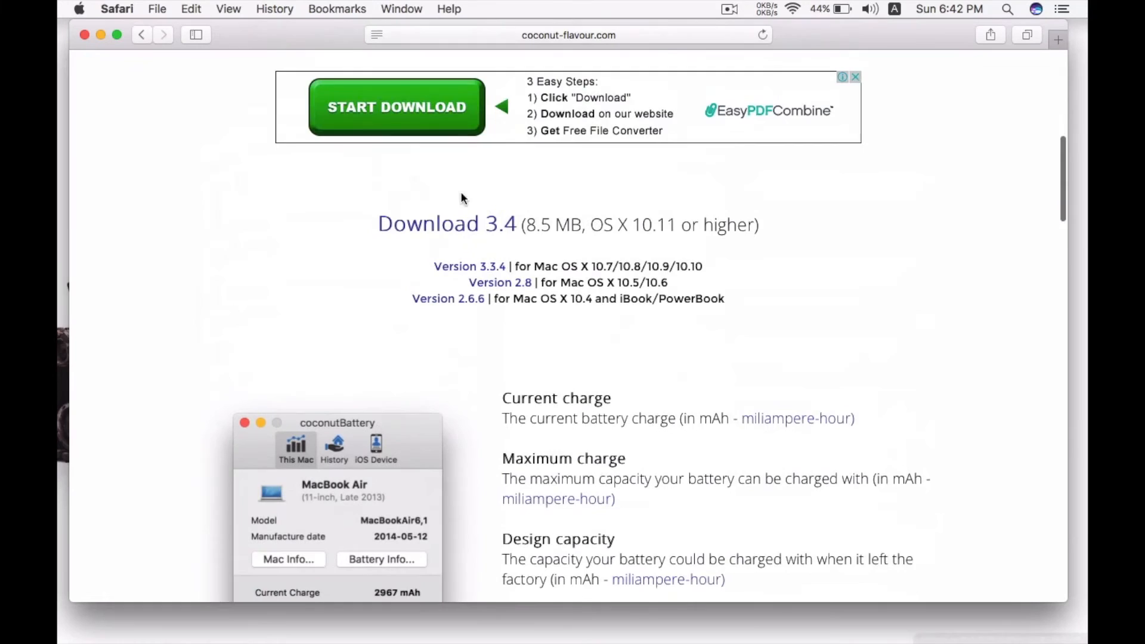
scroll("down", 3)
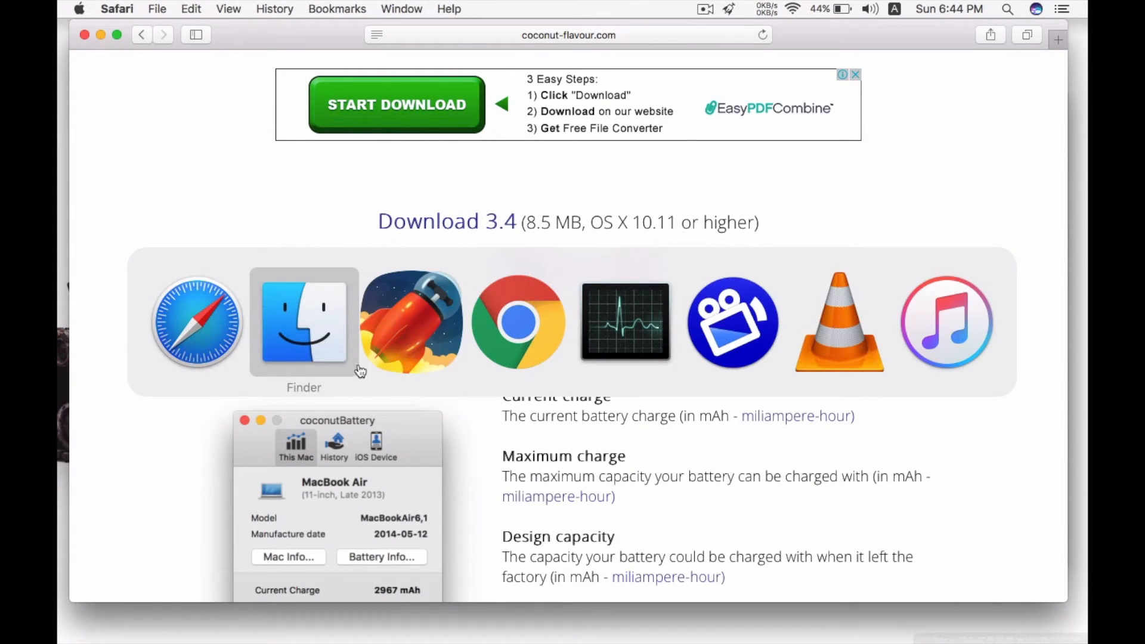
Step: Switch to Finder's Downloads and extract coconutBattery_3_4.zip, selecting the resulting coconutBattery app
left_click(303, 320)
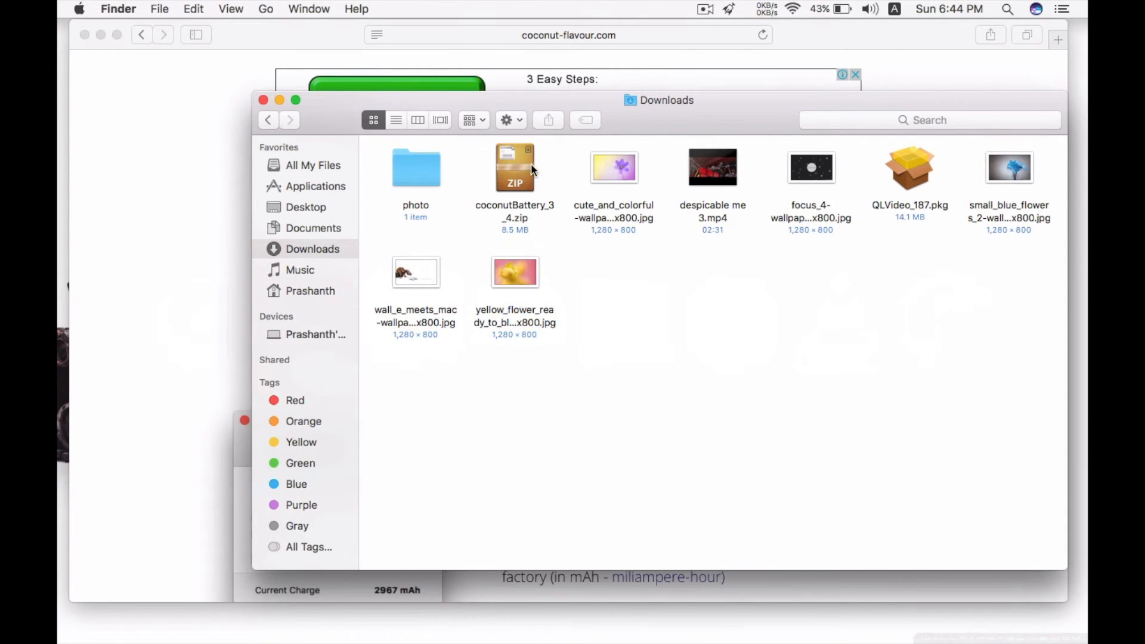
left_click(515, 167)
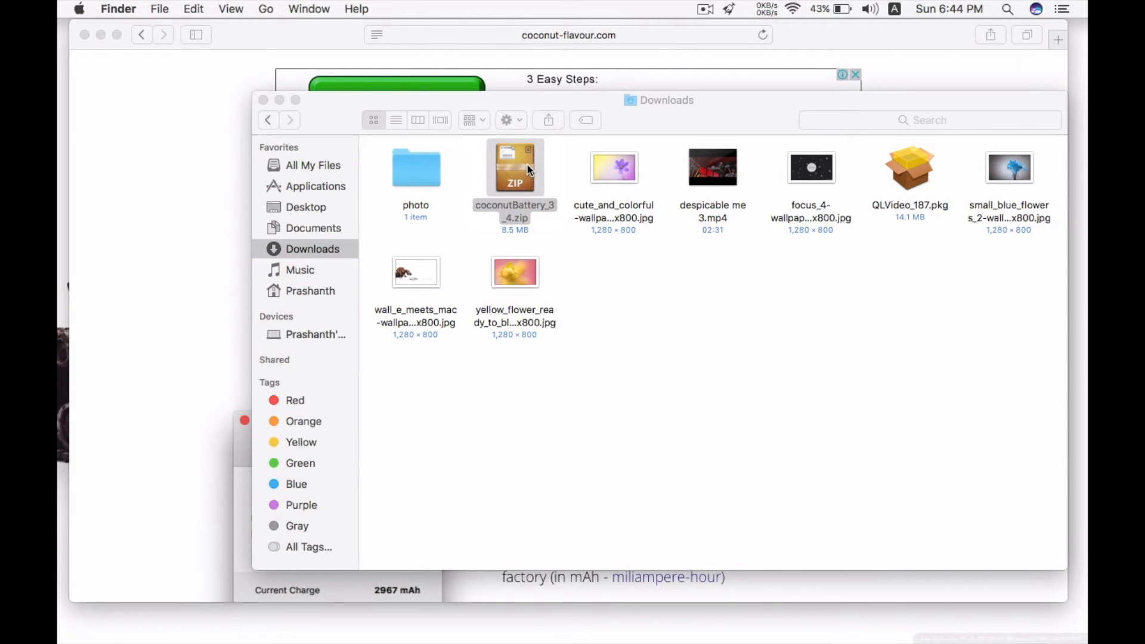
left_click(514, 167)
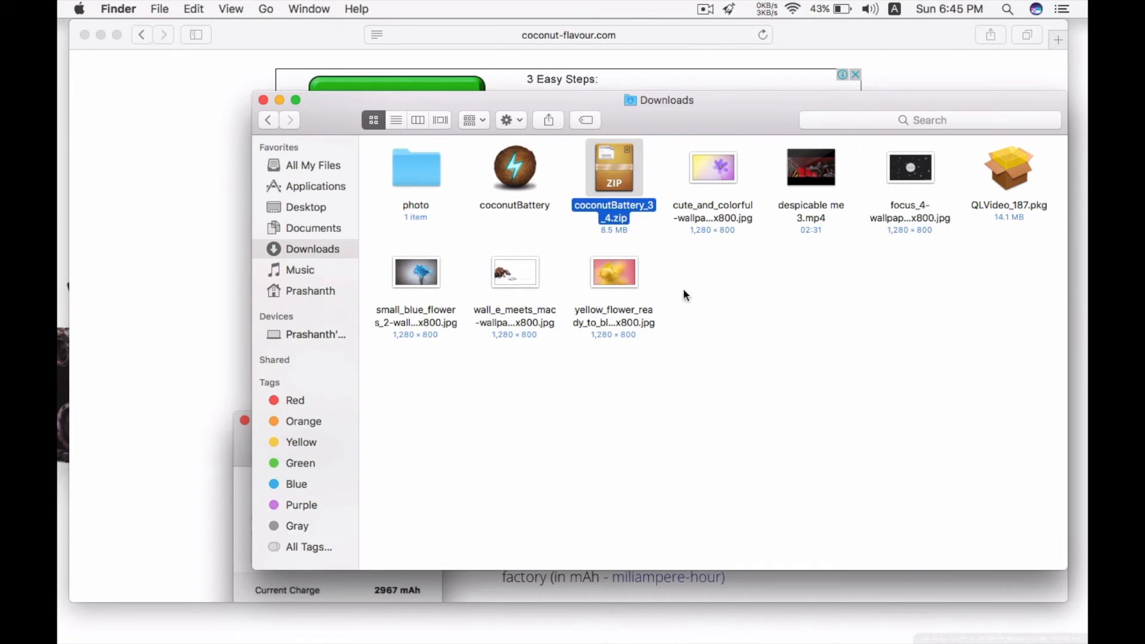
left_click(514, 167)
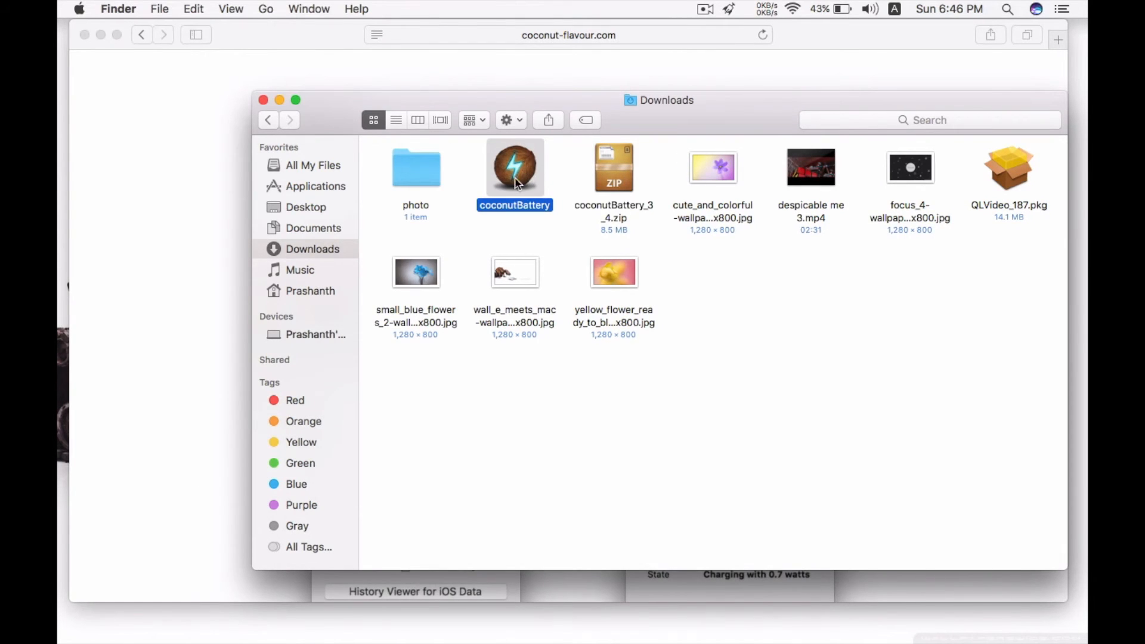
mouse_move(527, 176)
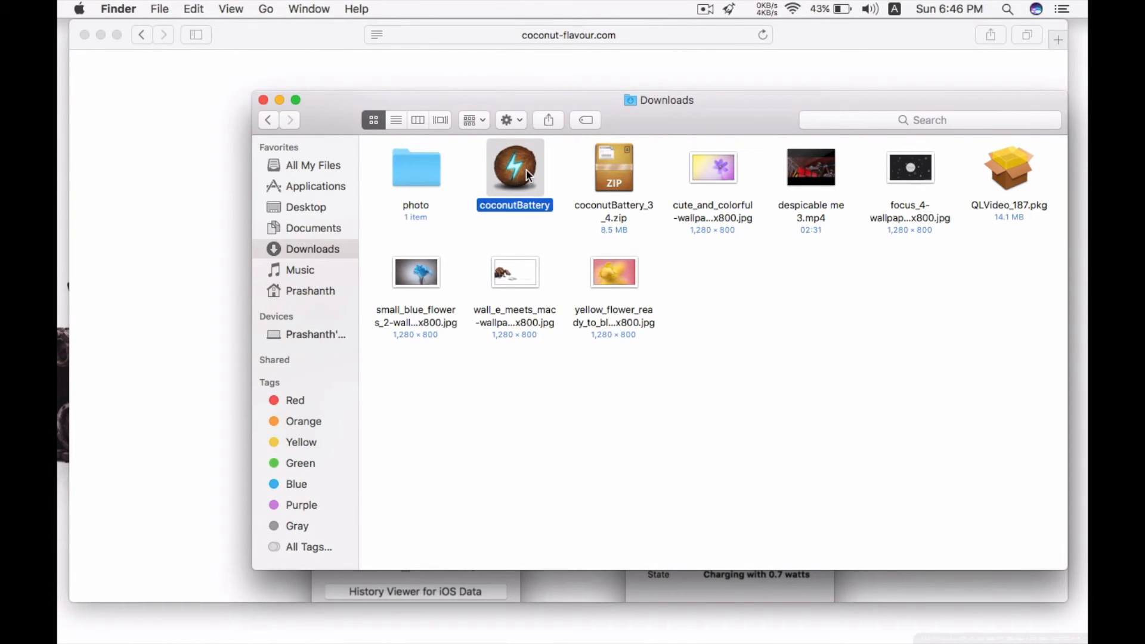
Step: Run coconutBattery showing 2356 mAh, 43.1% charge, 94.7% capacity, 627 cycles, and bring up its app menu
double_click(514, 167)
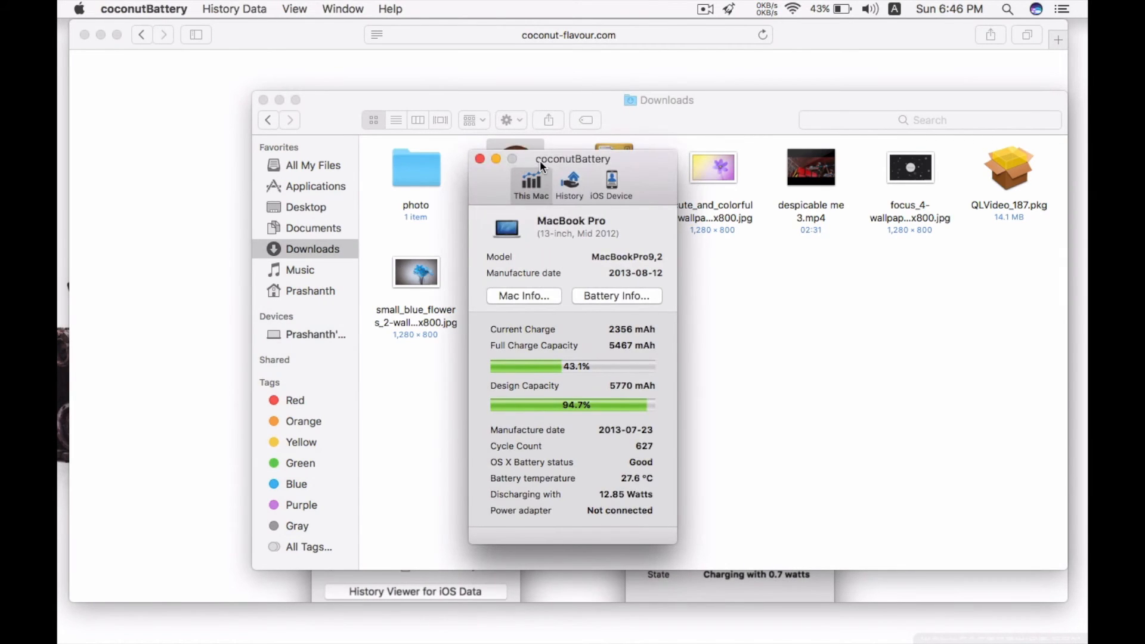
left_click_drag(574, 158, 650, 50)
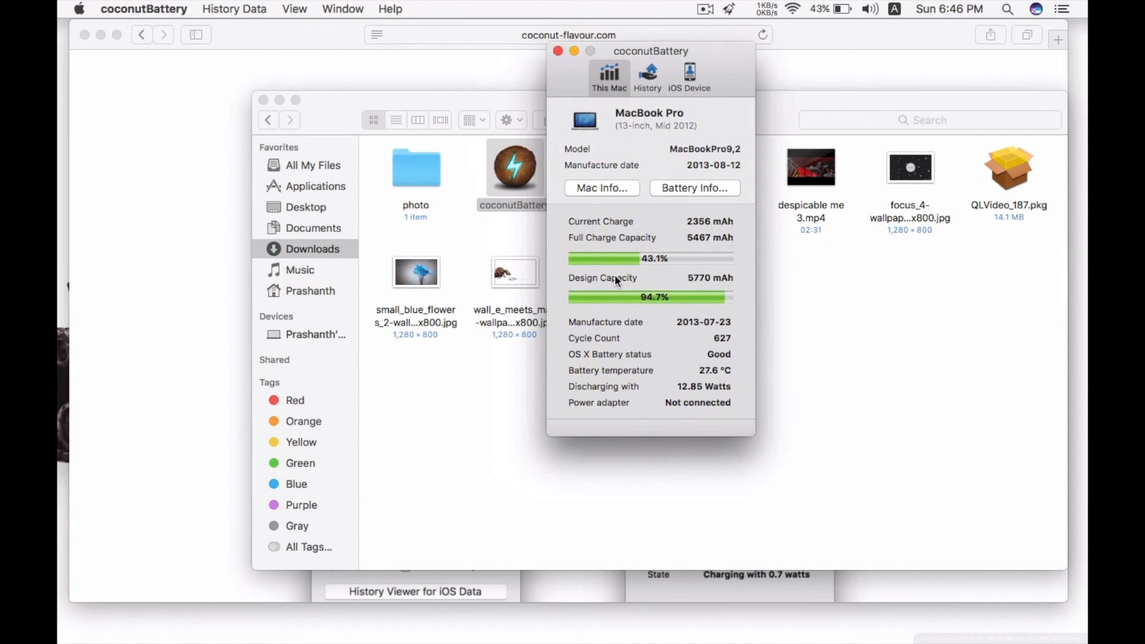
mouse_move(176, 10)
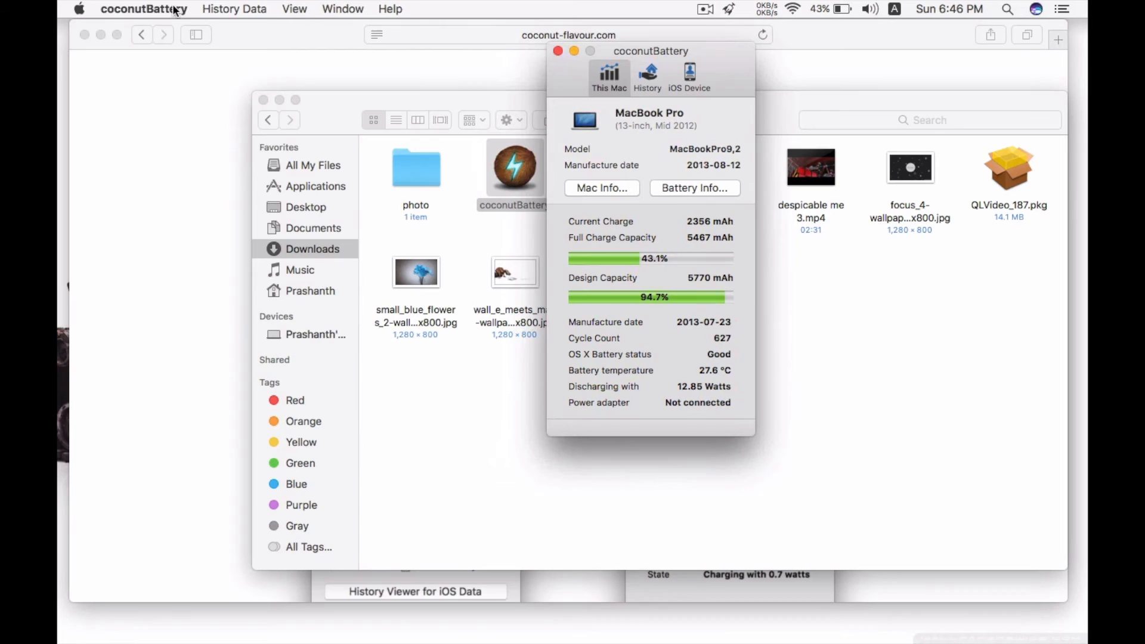
left_click(143, 9)
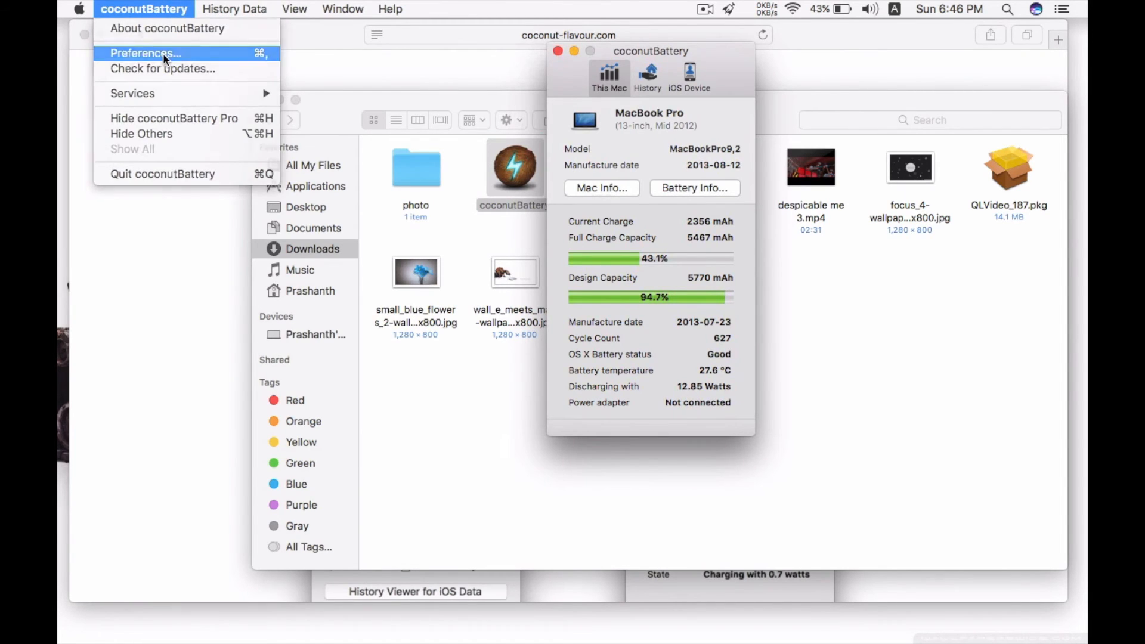
Step: In General preferences keep 'Show icons in menu bar' checked and view the menu bar summary: 42.8%, 2:17 left
left_click(144, 53)
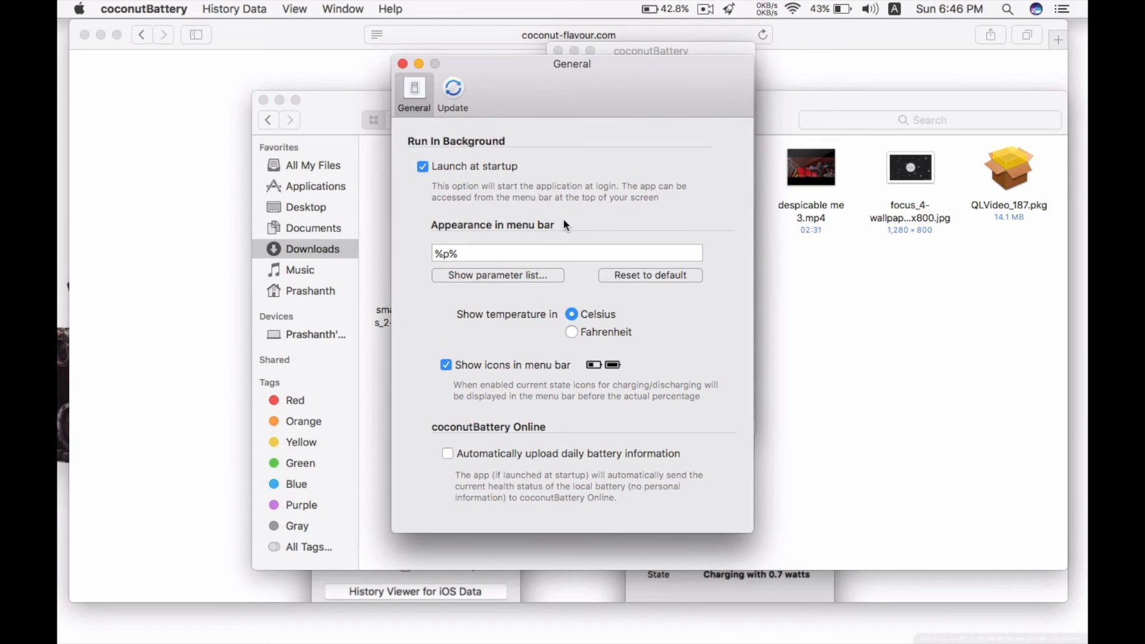
mouse_move(533, 313)
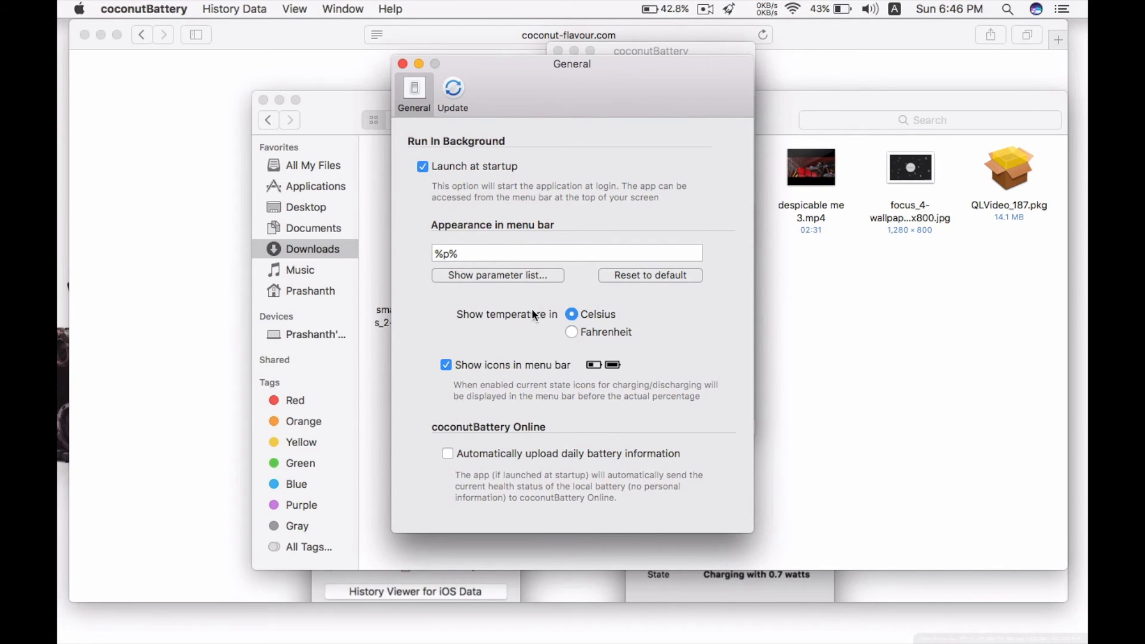
left_click(446, 365)
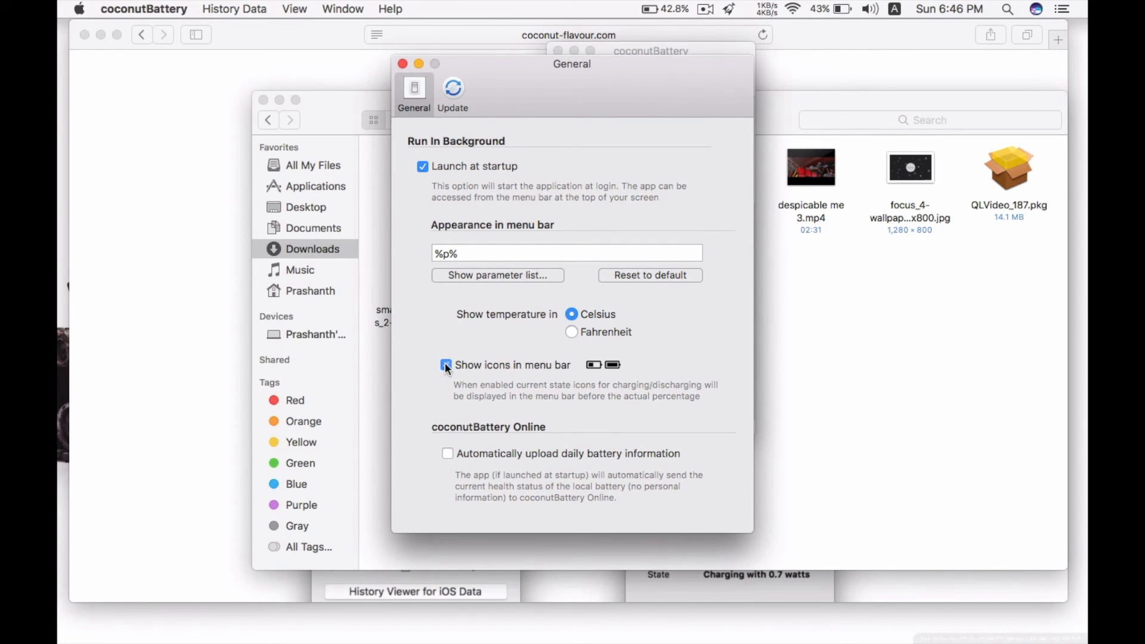
left_click(446, 365)
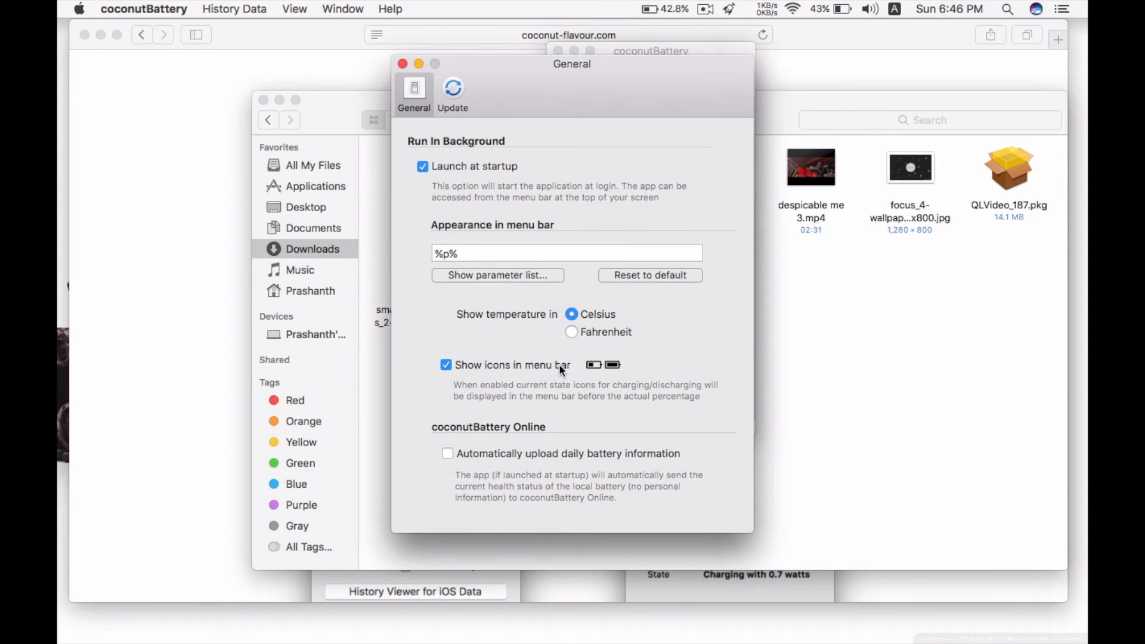
left_click(665, 8)
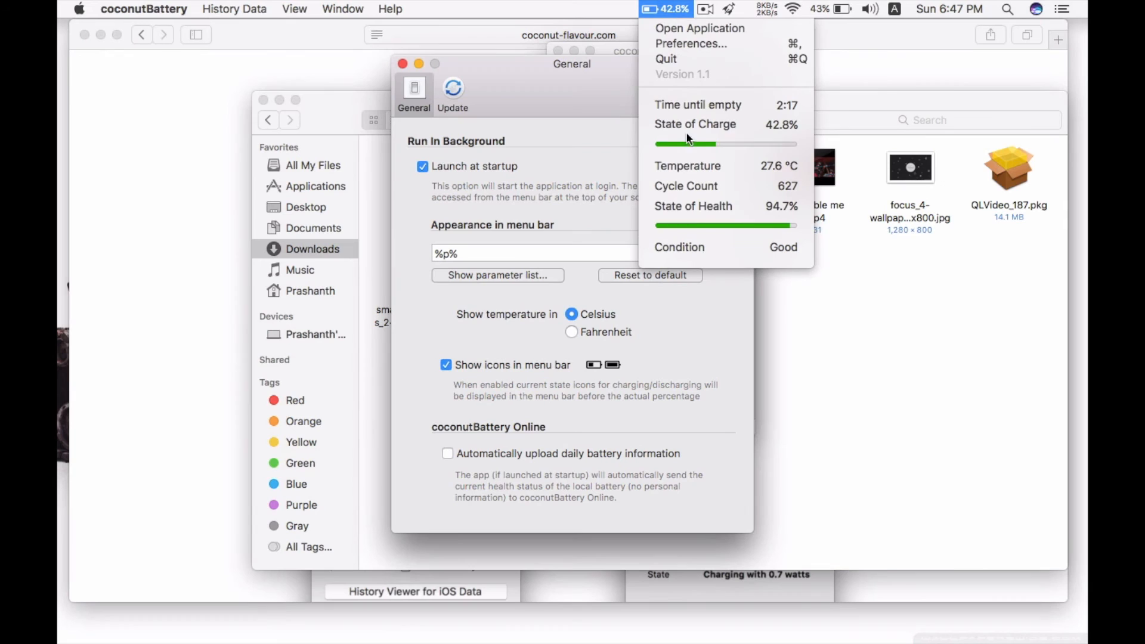
mouse_move(677, 217)
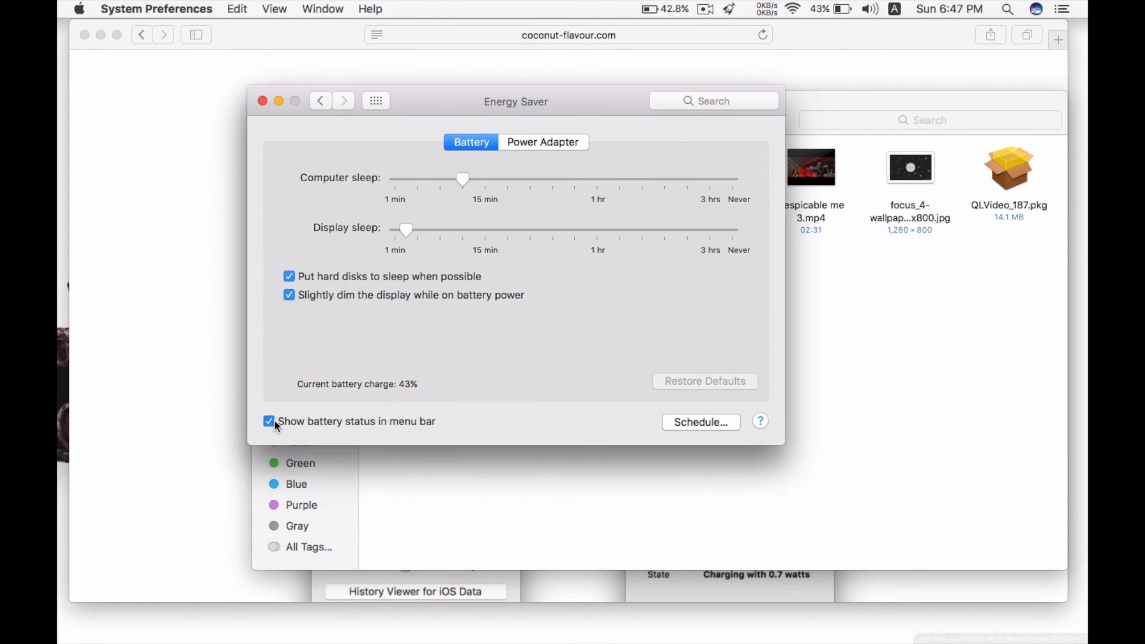
Step: Uncheck Energy Saver's 'Show battery status in menu bar' so only coconutBattery's 42.8% remains
left_click(268, 421)
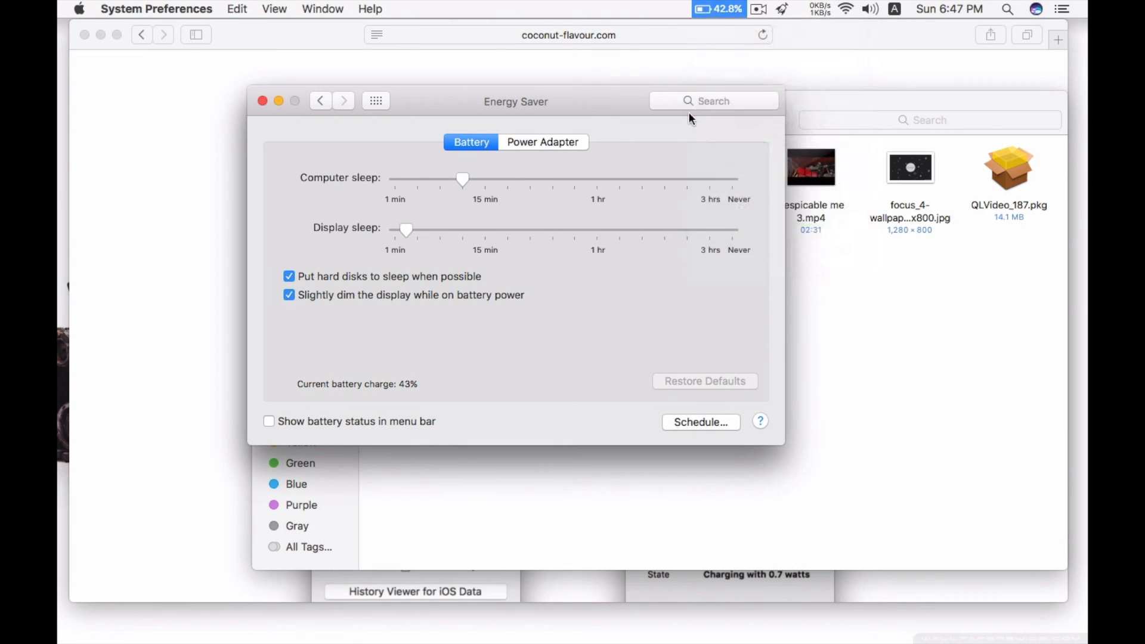
mouse_move(637, 151)
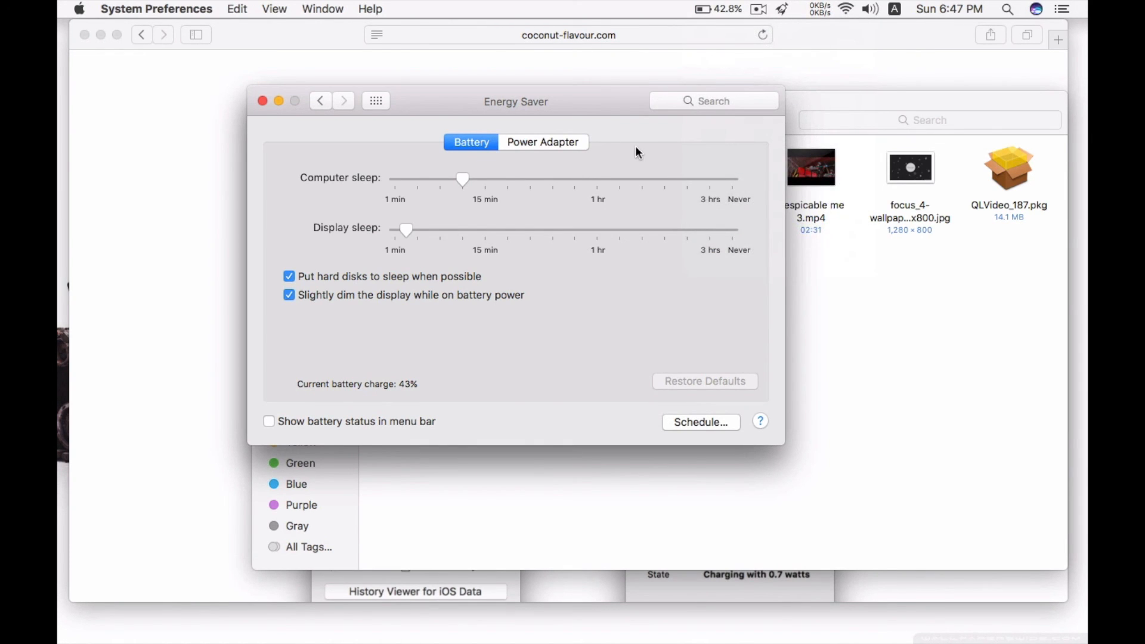